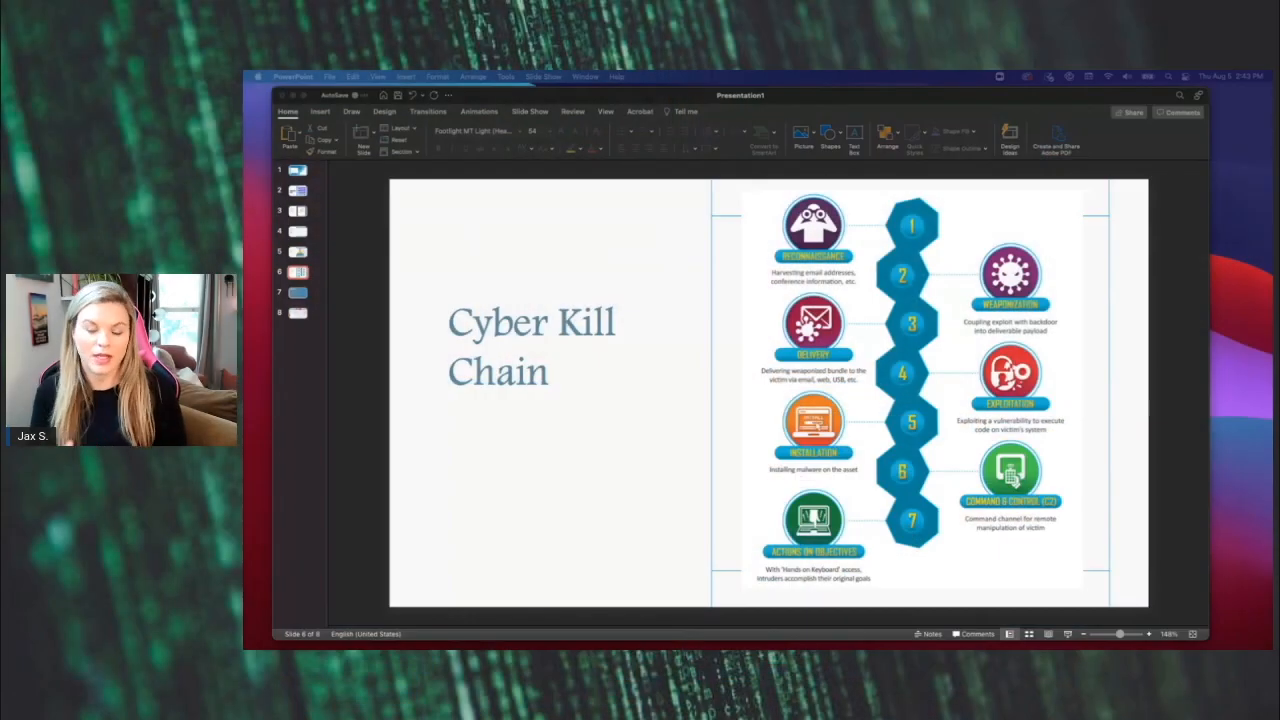
Display slide 7, the MITRE ATT&CK slide listing the fourteen tactics
click(298, 292)
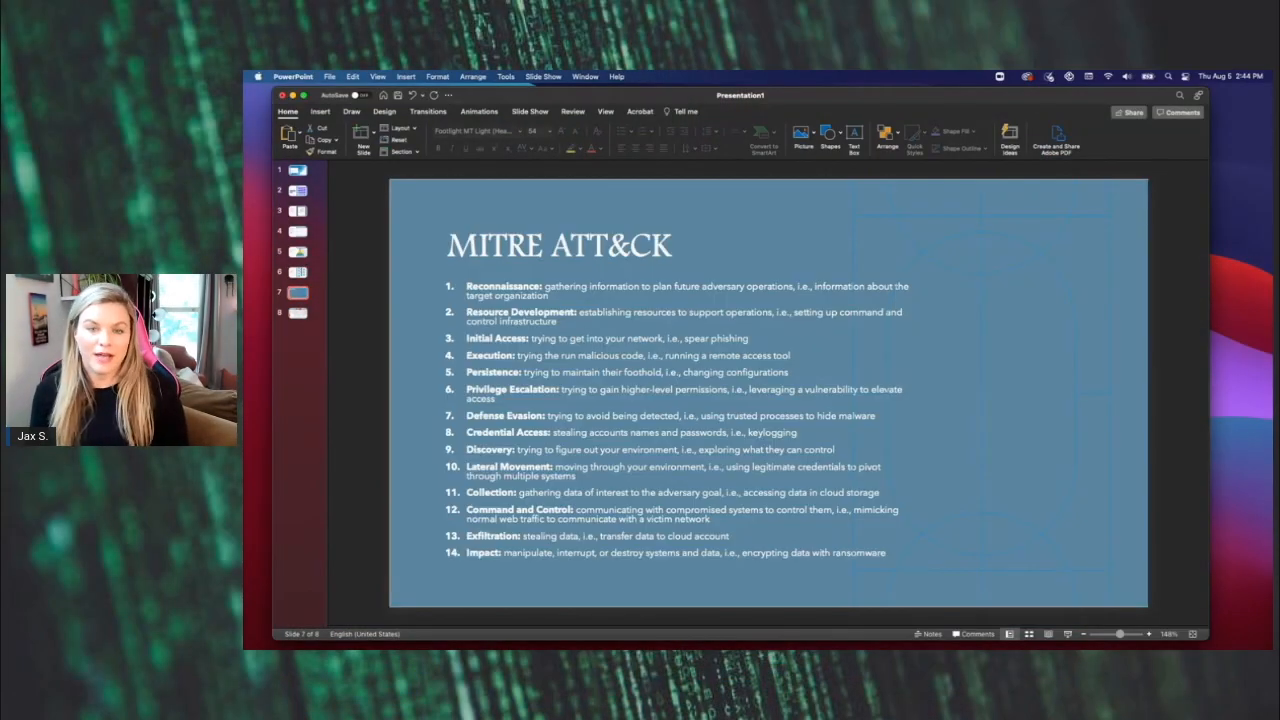